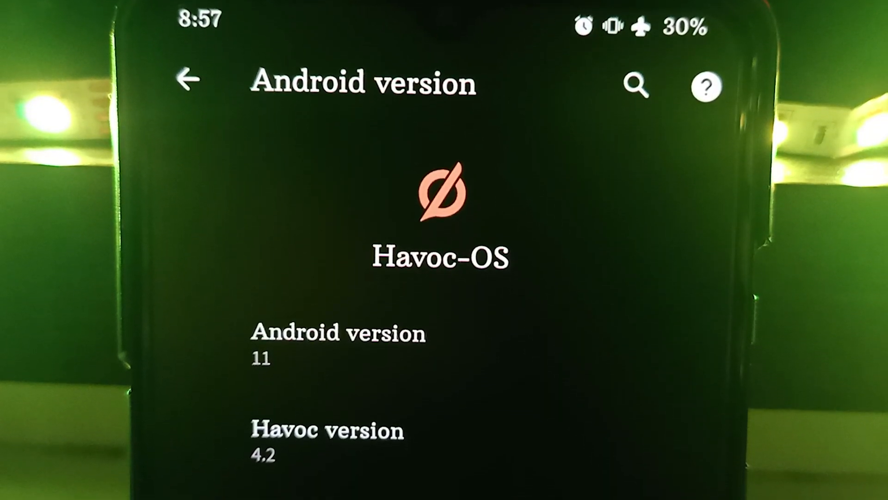
- Reach the Havoc-OS Configuration Center via Settings > About phone > Android version
{"action": "scroll", "scroll_direction": "down", "scroll_amount": 3}
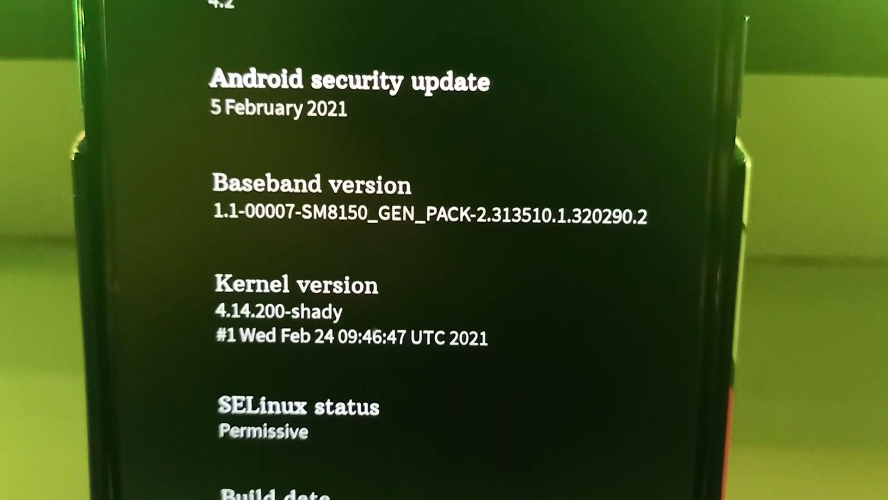
{"action": "scroll", "scroll_direction": "down", "scroll_amount": 3}
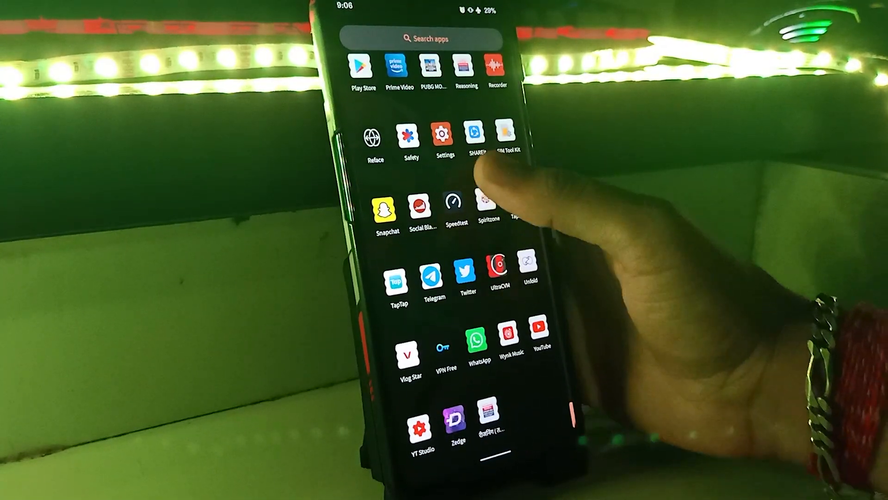
{"action": "left_click", "coordinate": [442, 136]}
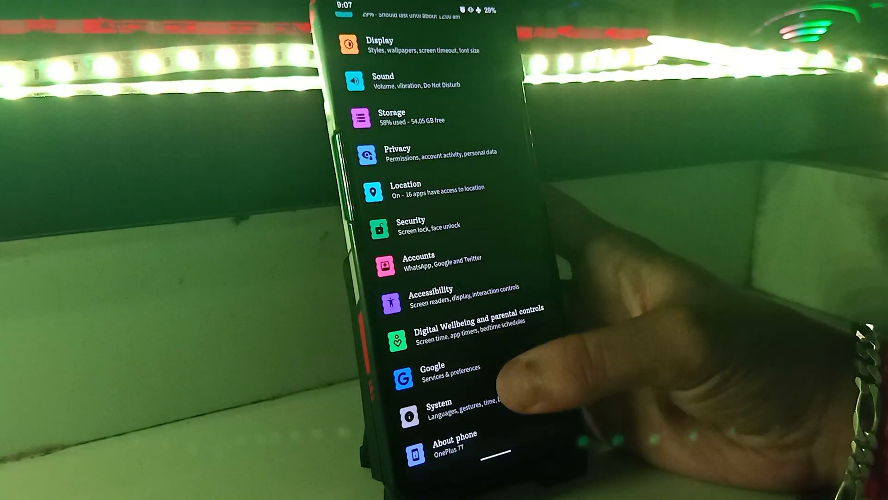
{"action": "left_click", "coordinate": [454, 434]}
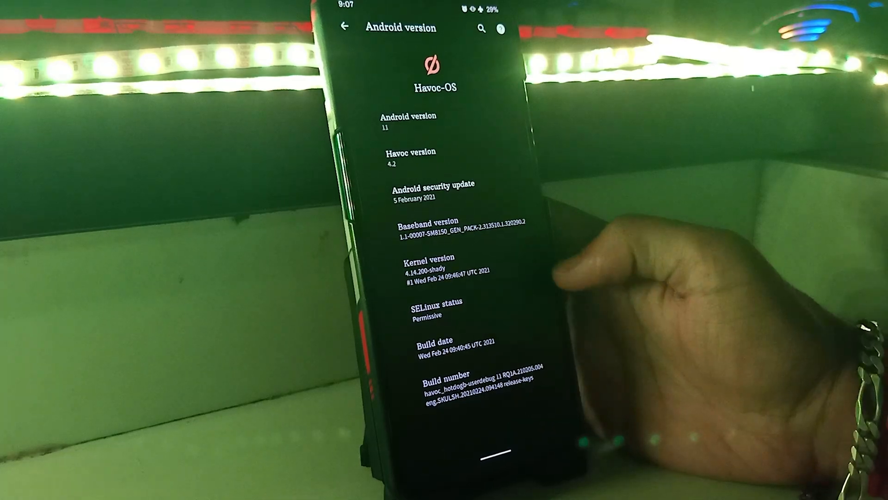
{"action": "left_click", "coordinate": [344, 27]}
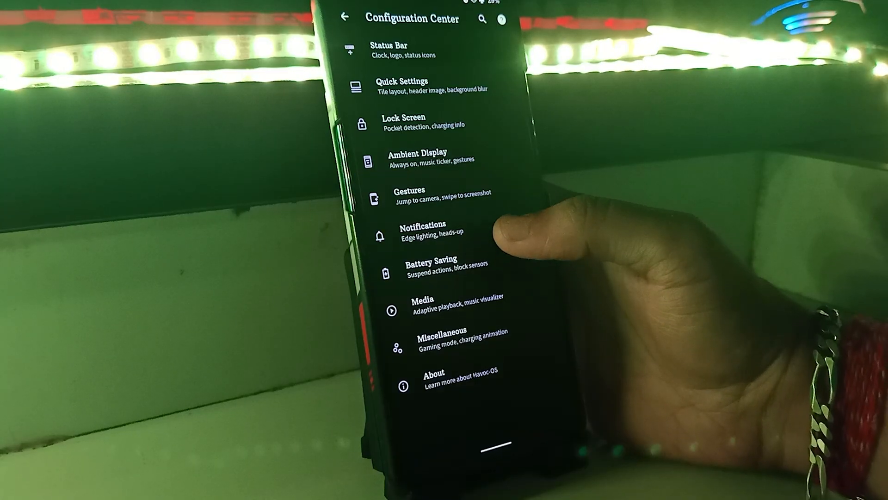
- Under Status Bar > Logo, set Logo position to Right and return to the status bar options
{"action": "left_click", "coordinate": [387, 50]}
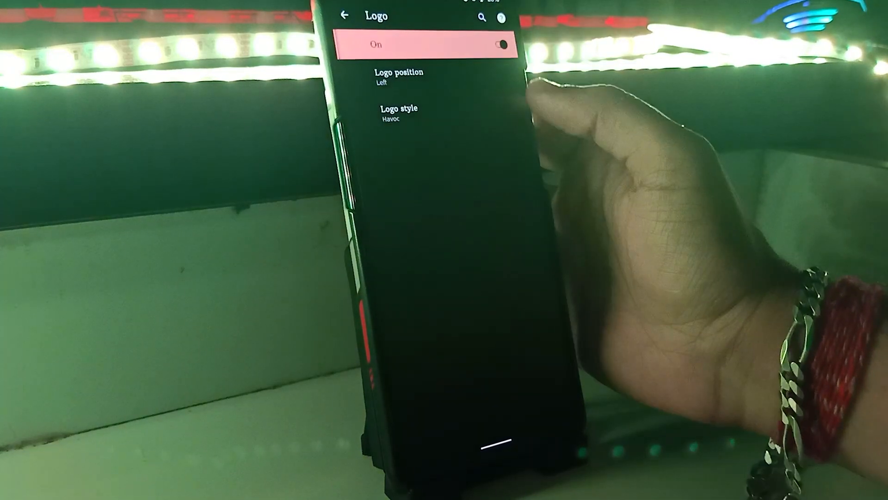
{"action": "left_click", "coordinate": [398, 76]}
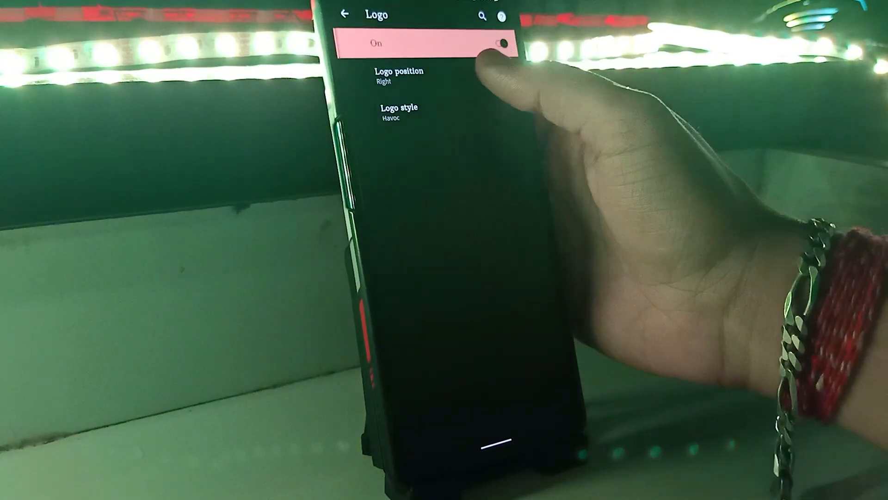
{"action": "left_click", "coordinate": [344, 16]}
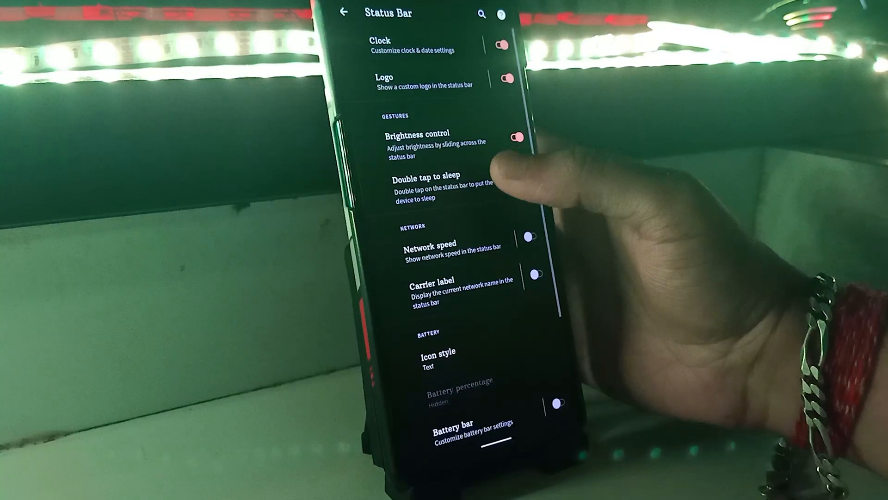
{"action": "scroll", "scroll_direction": "down", "scroll_amount": 3}
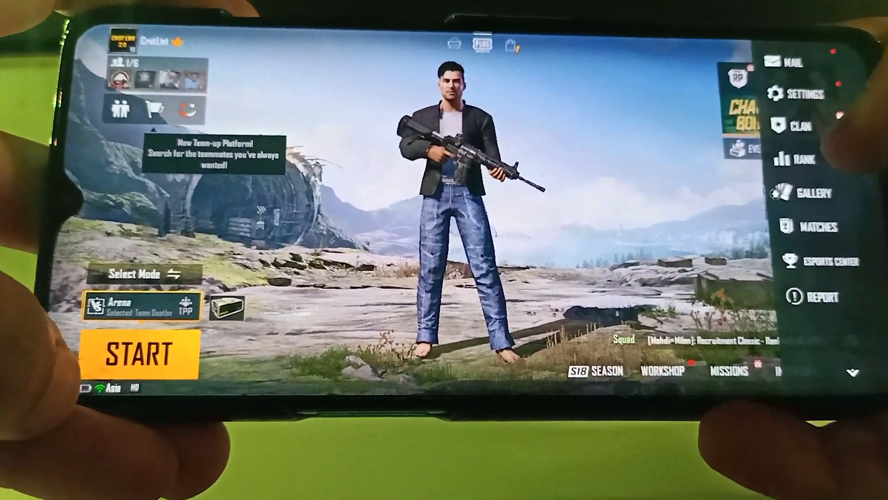
{"action": "left_click", "coordinate": [801, 94]}
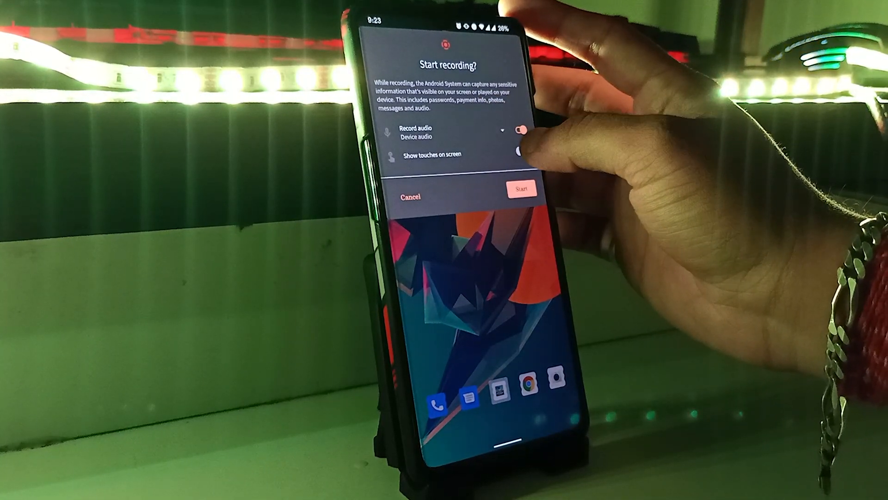
- Enable Show touches on screen with Record audio on, then start the recording
{"action": "left_click", "coordinate": [522, 150]}
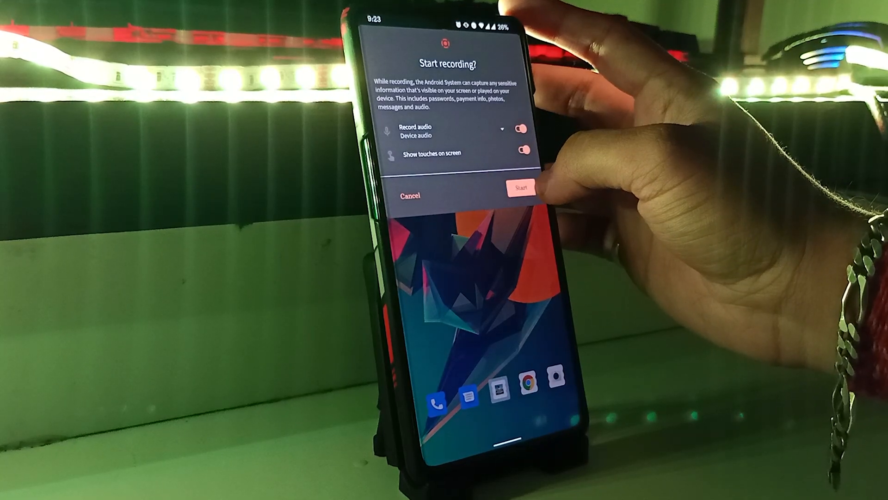
{"action": "left_click", "coordinate": [520, 187]}
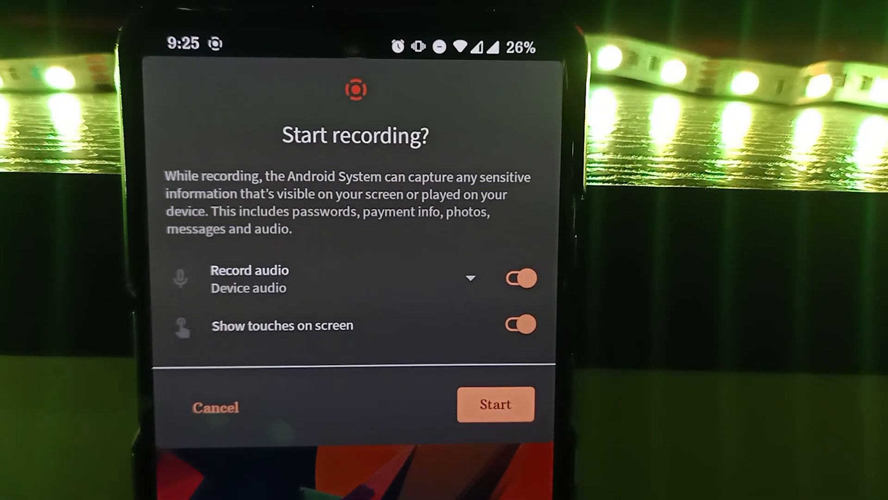
{"action": "left_click", "coordinate": [495, 405]}
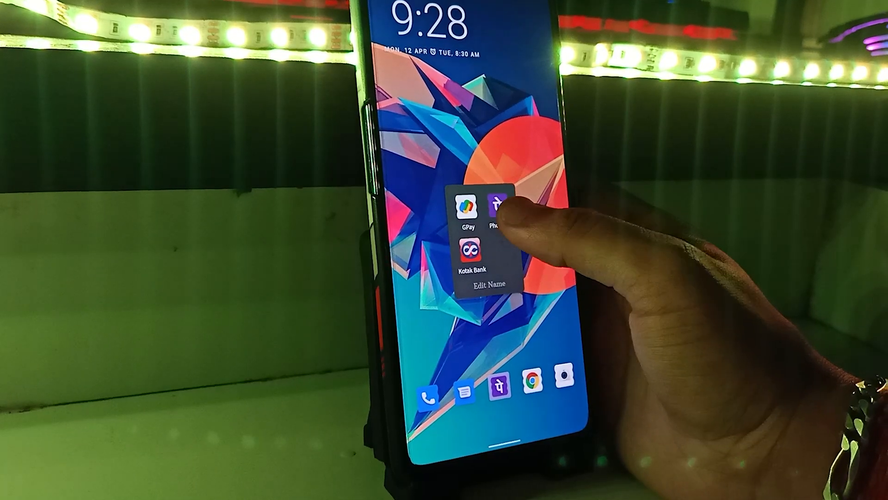
- Launch PhonePe, then launch GPay and unlock it with the fingerprint sensor
{"action": "left_click", "coordinate": [497, 210]}
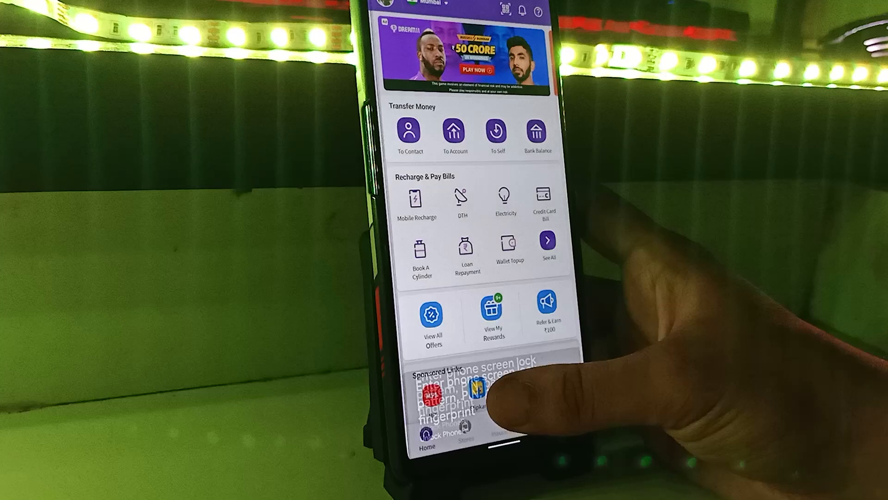
{"action": "scroll", "scroll_direction": "down", "scroll_amount": 3}
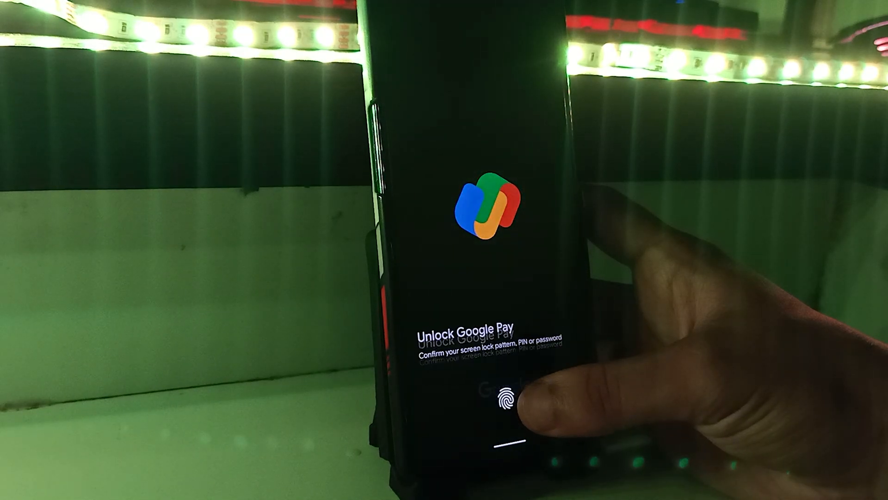
{"action": "left_click", "coordinate": [506, 395]}
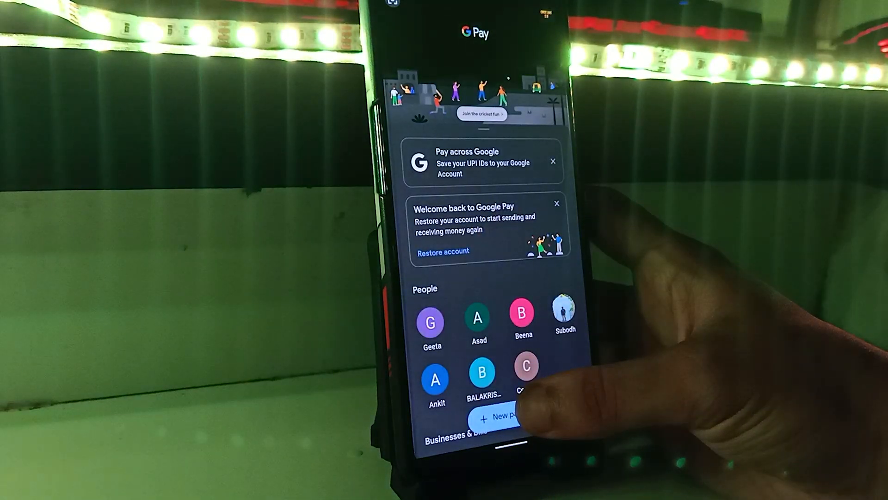
{"action": "scroll", "scroll_direction": "down", "scroll_amount": 3}
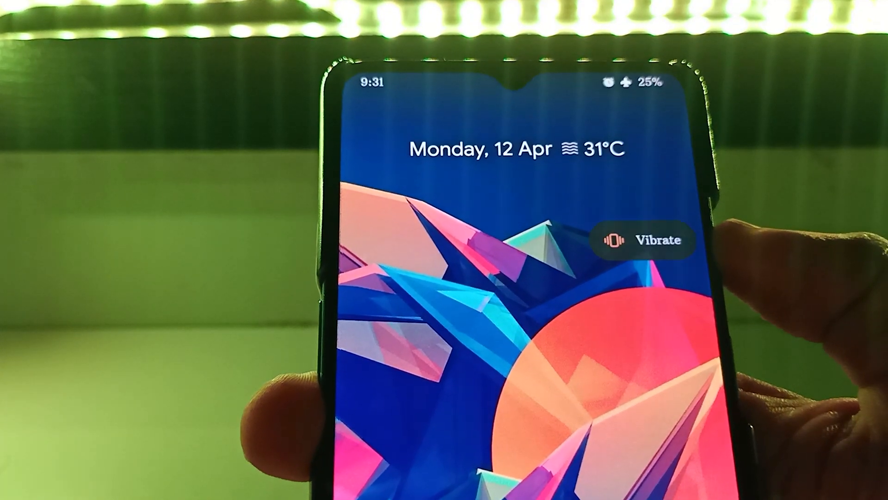
- Move the alert slider from Vibrate to Ring and watch the on-screen indicator
{"action": "left_click", "coordinate": [644, 239]}
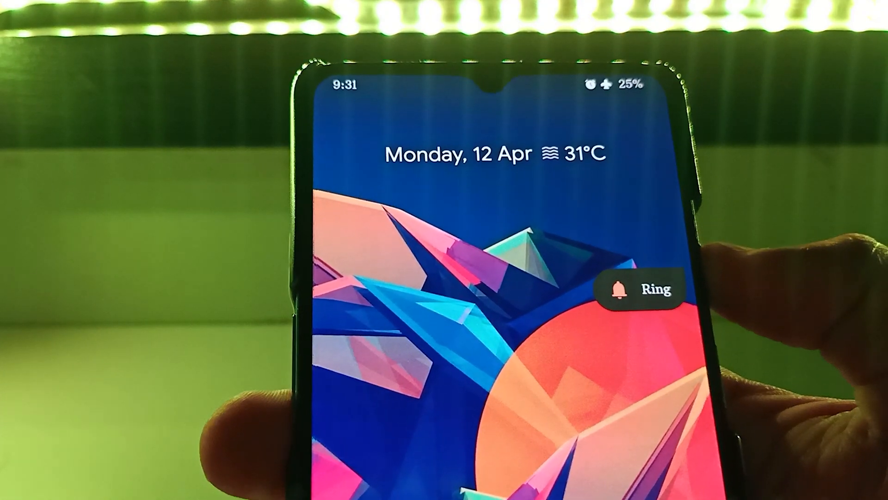
{"action": "left_click", "coordinate": [644, 289]}
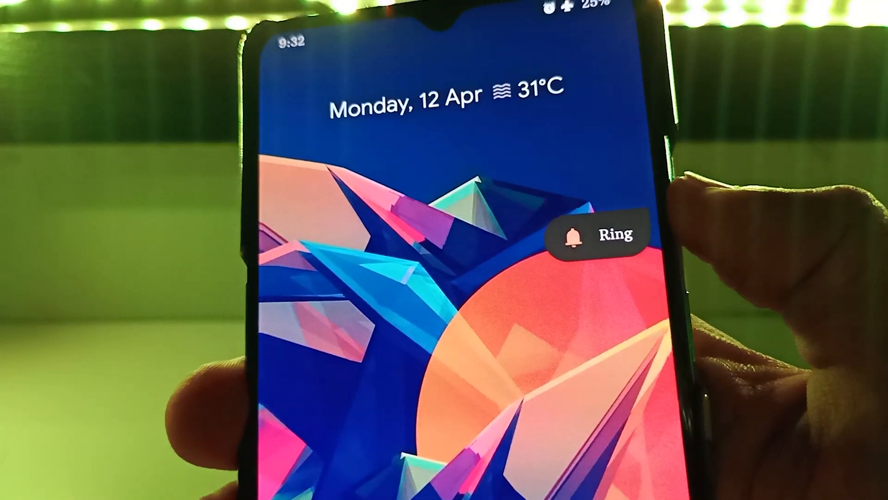
{"action": "left_click", "coordinate": [598, 234]}
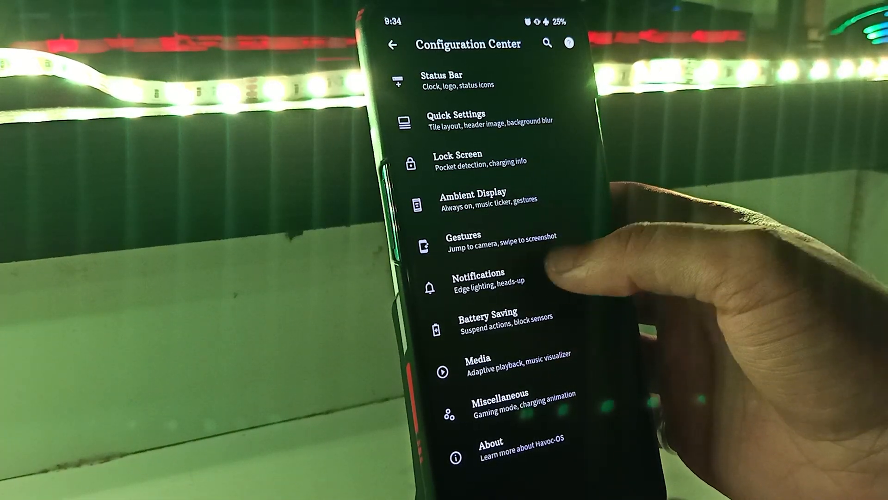
{"action": "left_click", "coordinate": [481, 278]}
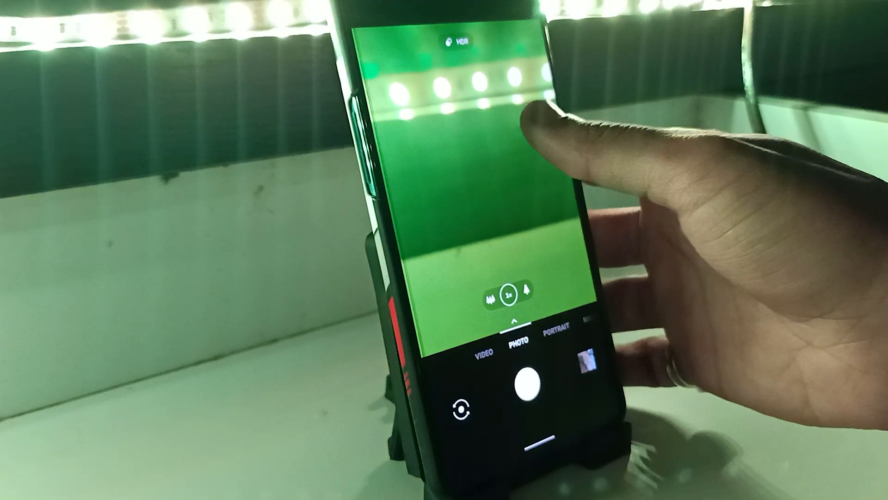
- Focus on the light strip and take a photo, then switch to VIDEO mode and start recording
{"action": "left_click", "coordinate": [526, 127]}
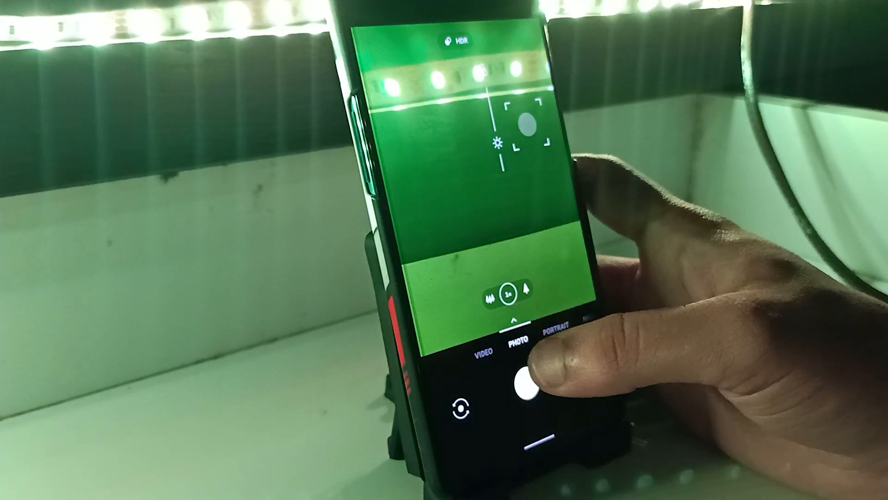
{"action": "left_click", "coordinate": [527, 385]}
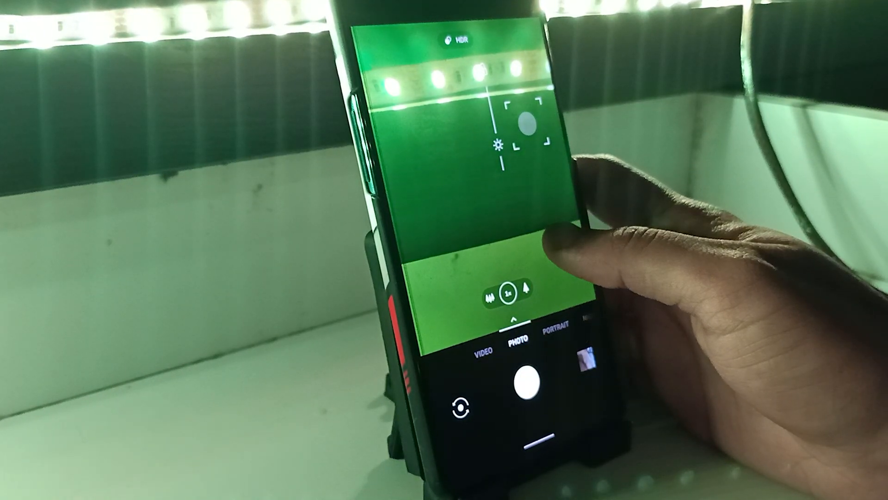
{"action": "left_click", "coordinate": [533, 382]}
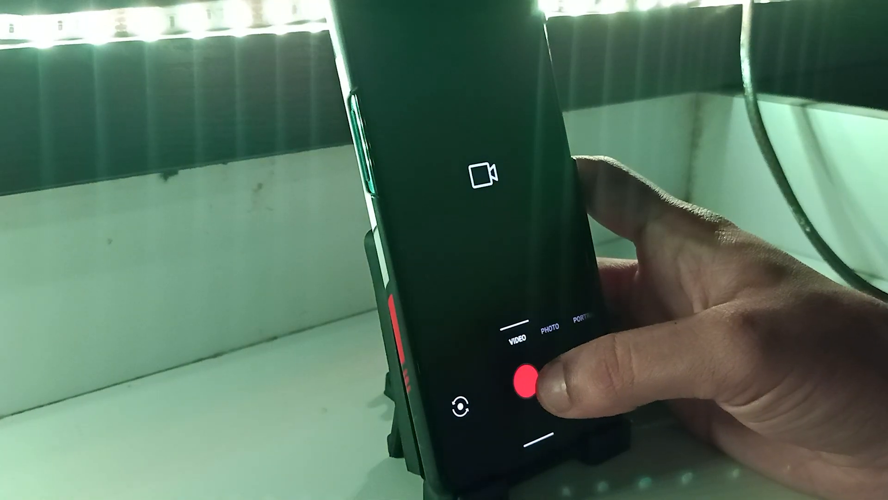
{"action": "left_click", "coordinate": [529, 385]}
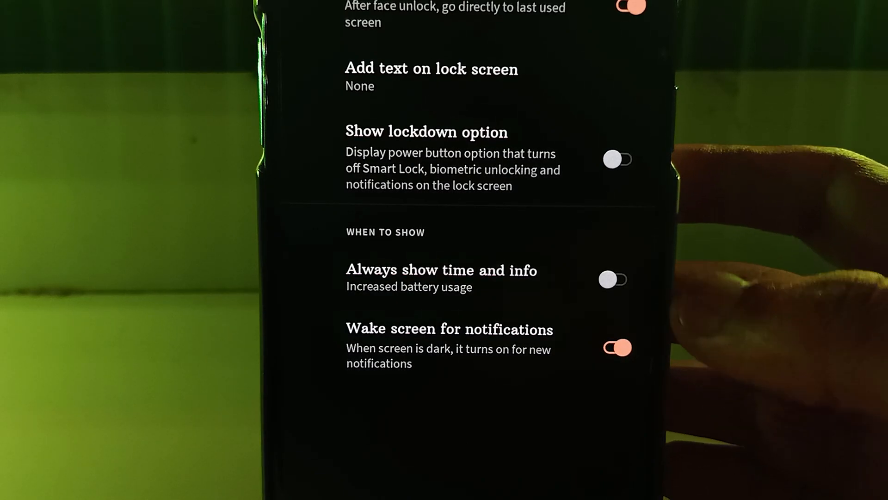
{"action": "left_click", "coordinate": [613, 278]}
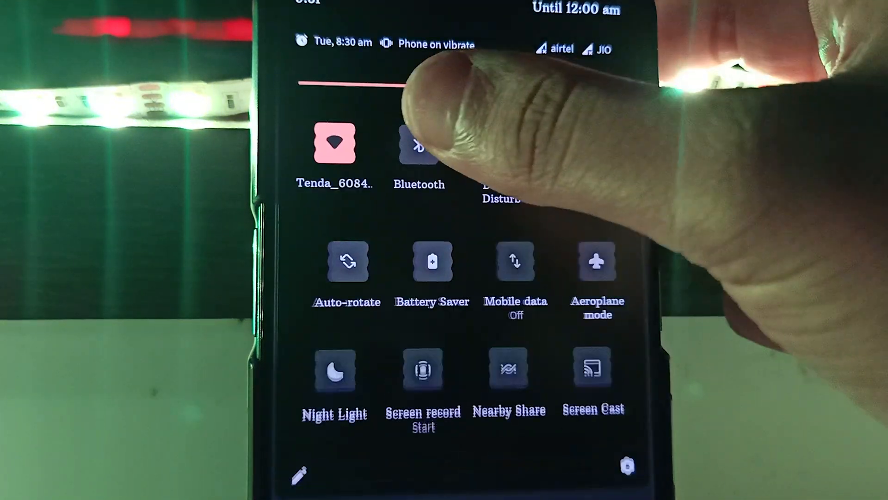
- Toggle the Bluetooth tile in Quick Settings until Bluetooth is on
{"action": "left_click", "coordinate": [420, 143]}
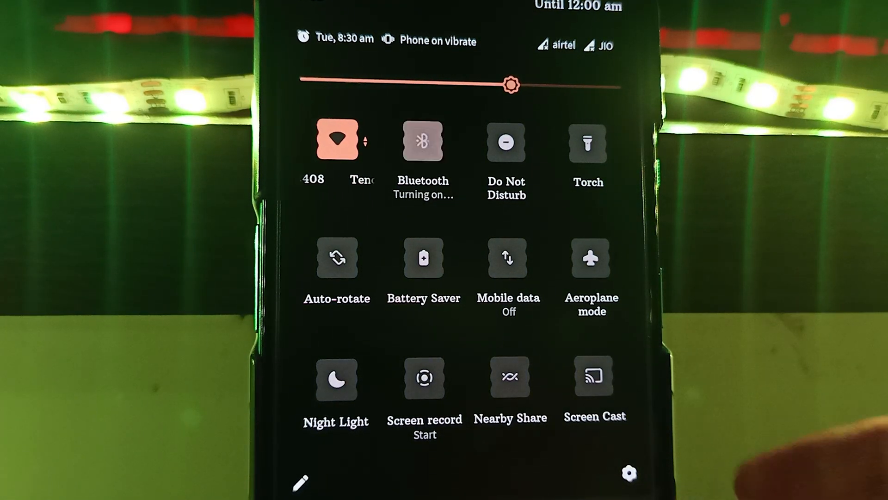
{"action": "left_click", "coordinate": [422, 140]}
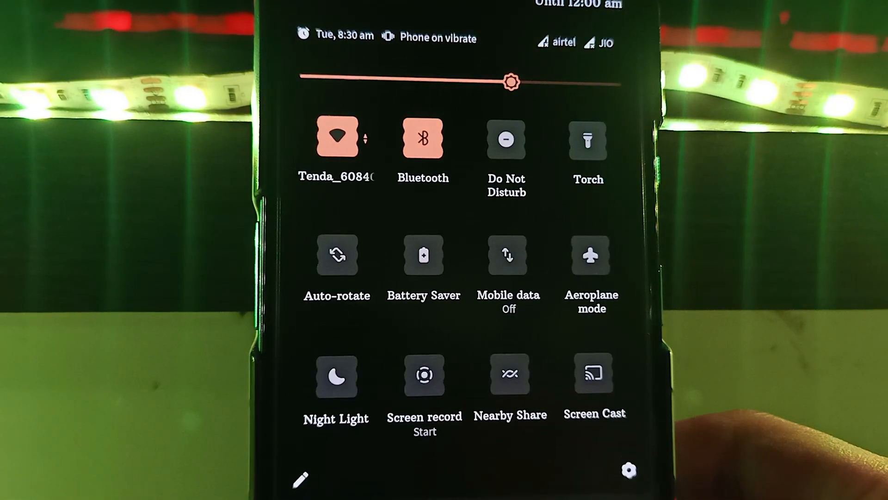
{"action": "left_click", "coordinate": [423, 140]}
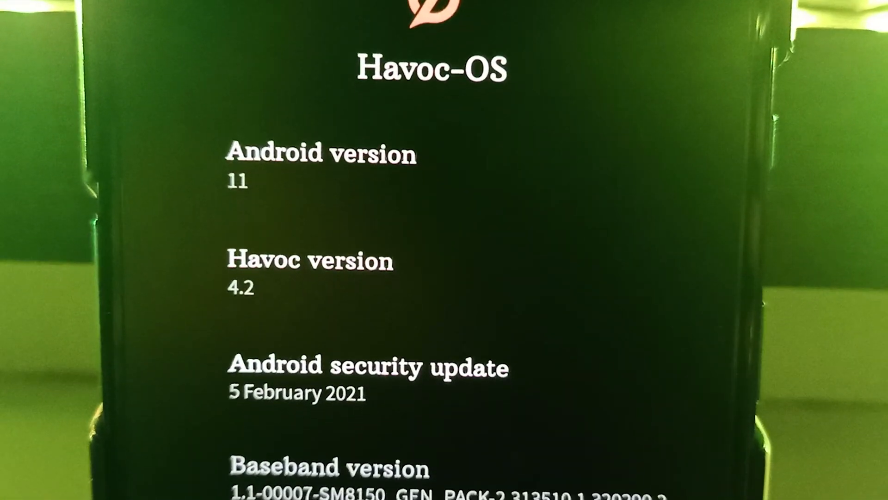
{"action": "scroll", "scroll_direction": "down", "scroll_amount": 3}
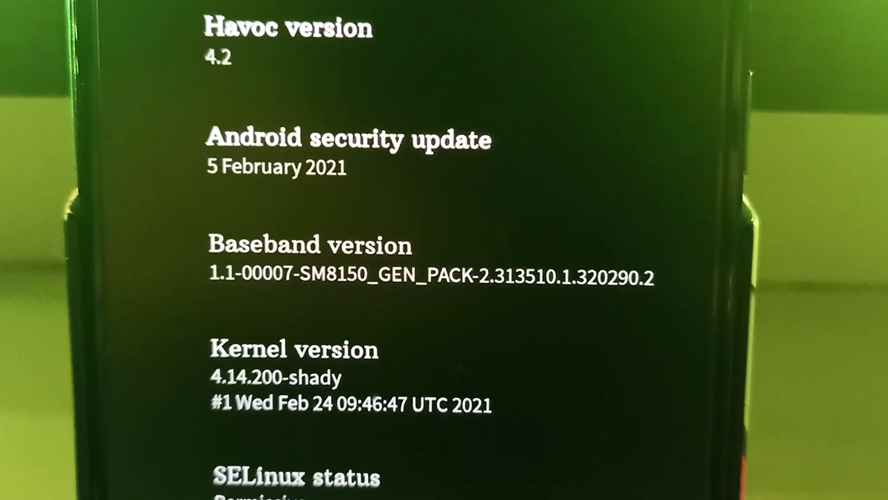
{"action": "scroll", "scroll_direction": "down", "scroll_amount": 3}
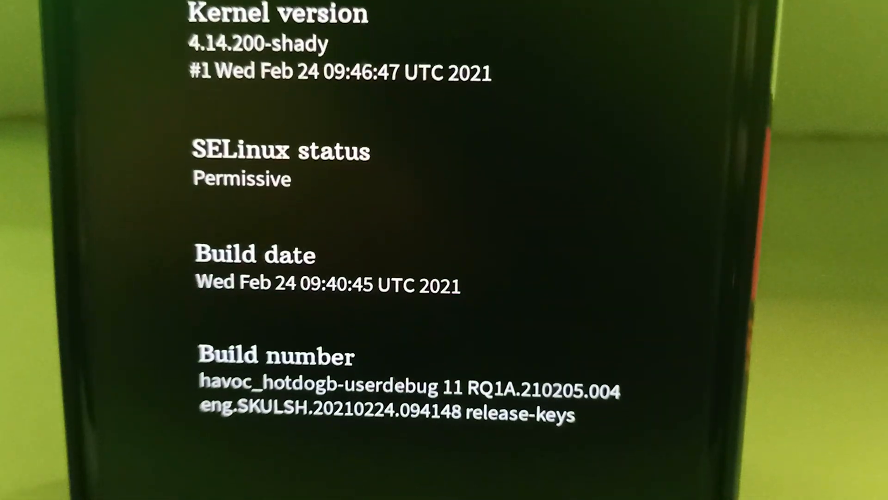